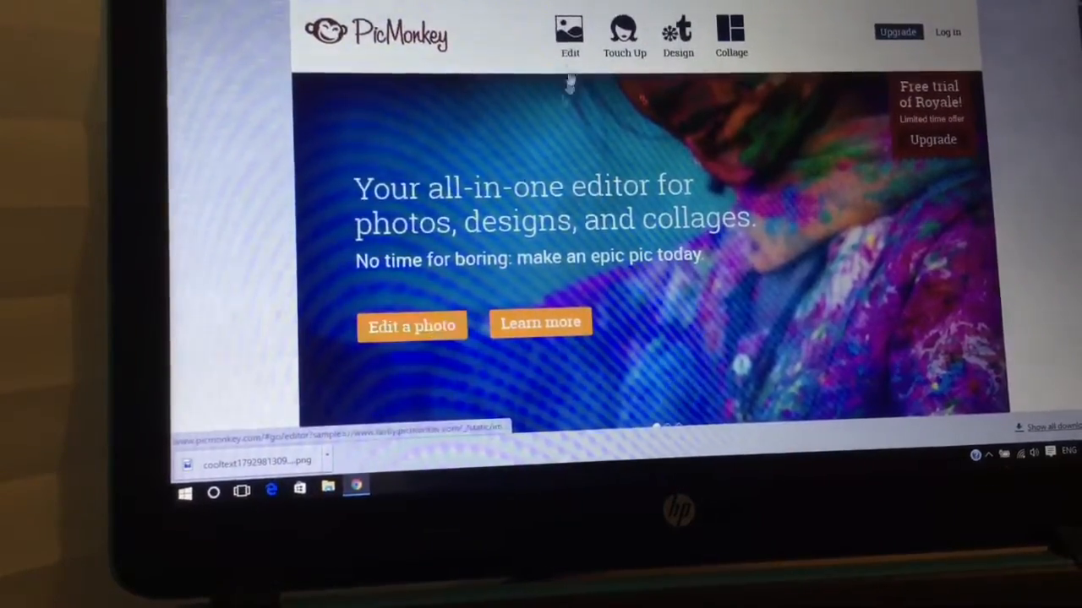
Start editing and load the yellow sunburst image from the computer
{"action": "left_click", "coordinate": [411, 326]}
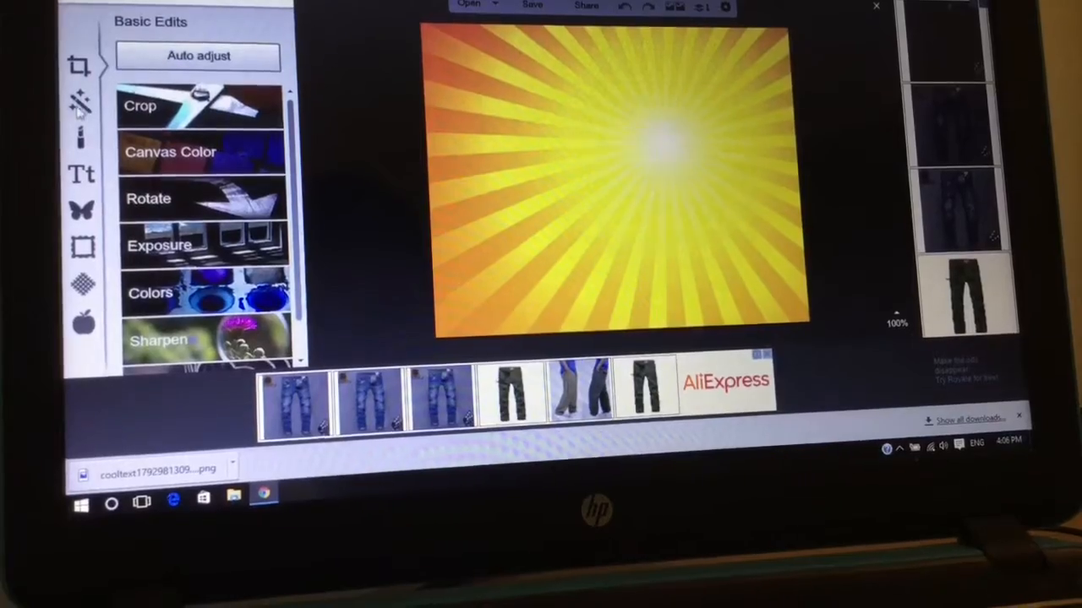
Show the Overlays panel's 'Your own' source options
{"action": "left_click", "coordinate": [82, 210]}
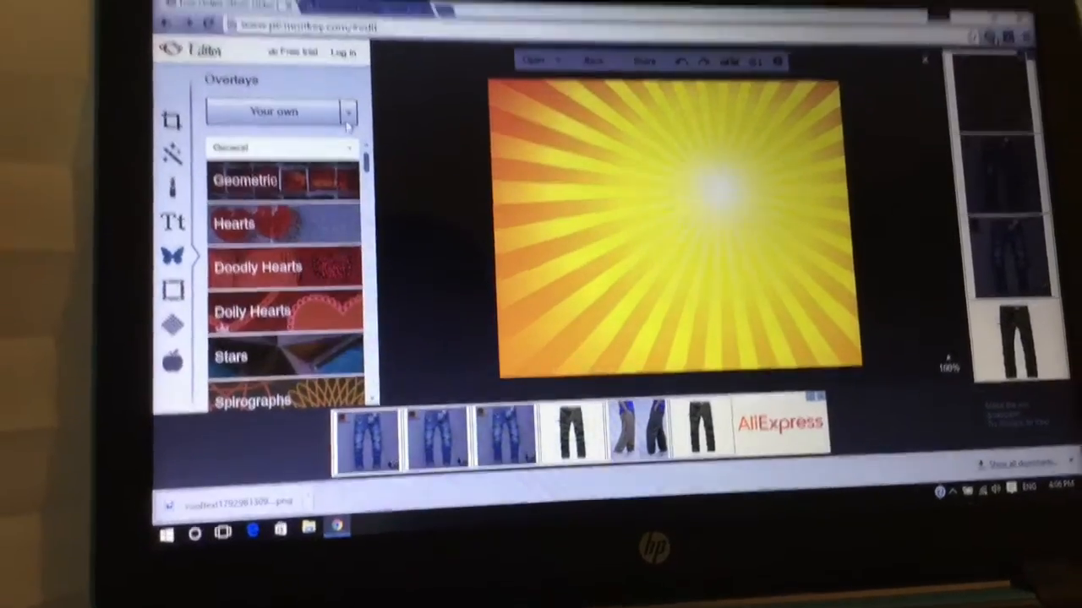
{"action": "left_click", "coordinate": [279, 115]}
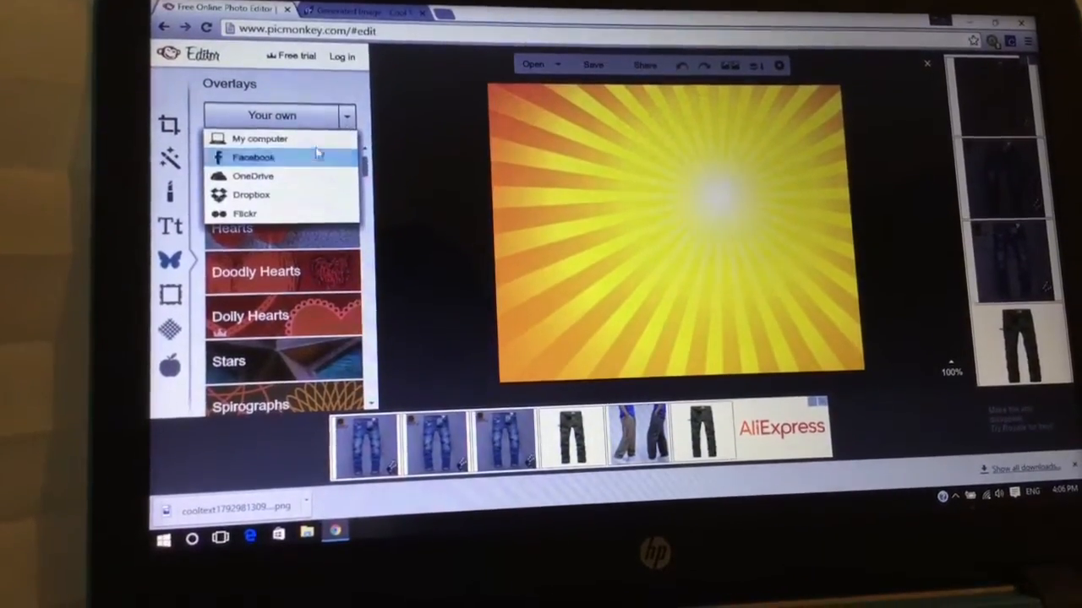
Load TUT.png from the Downloads folder as an overlay
{"action": "left_click", "coordinate": [260, 138]}
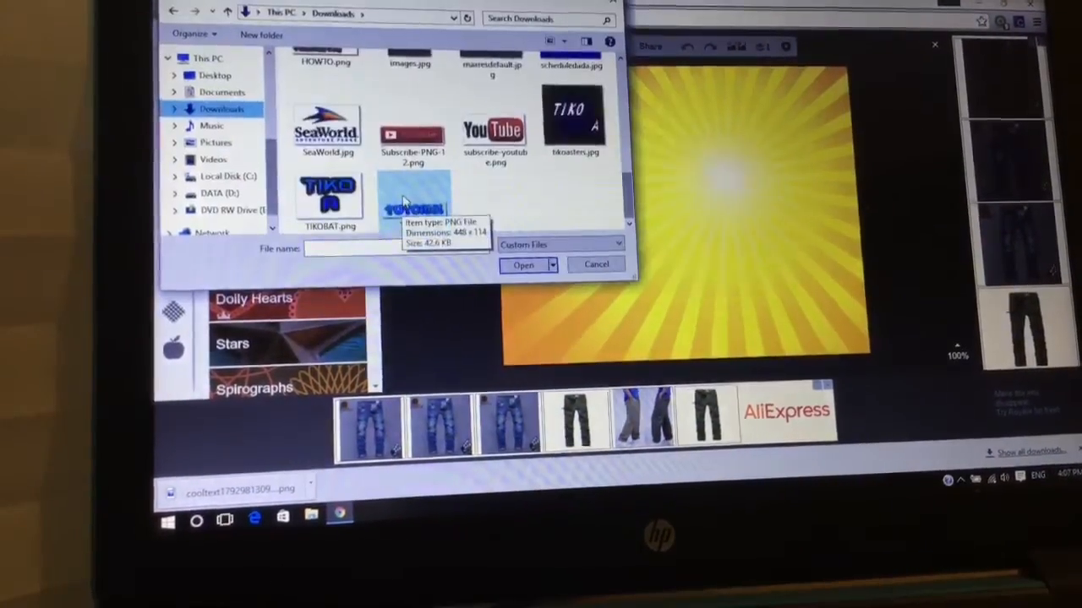
{"action": "left_click", "coordinate": [414, 199]}
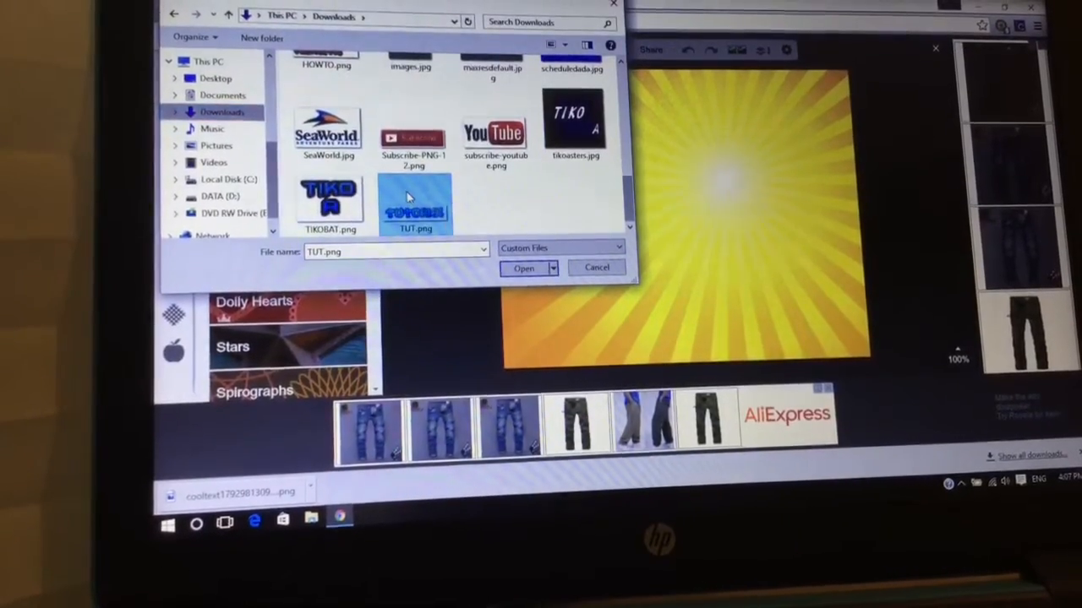
{"action": "left_click", "coordinate": [523, 267]}
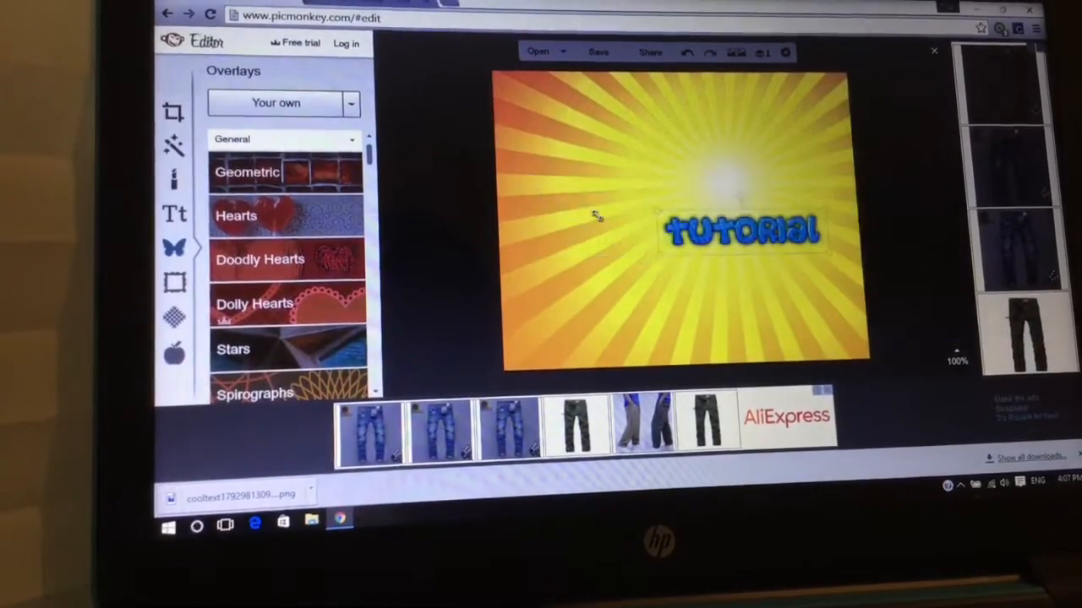
Drag the TUTORIAL overlay lower on the sunburst and tilt it diagonally
{"action": "left_click_drag", "start_coordinate": [743, 232], "coordinate": [727, 305]}
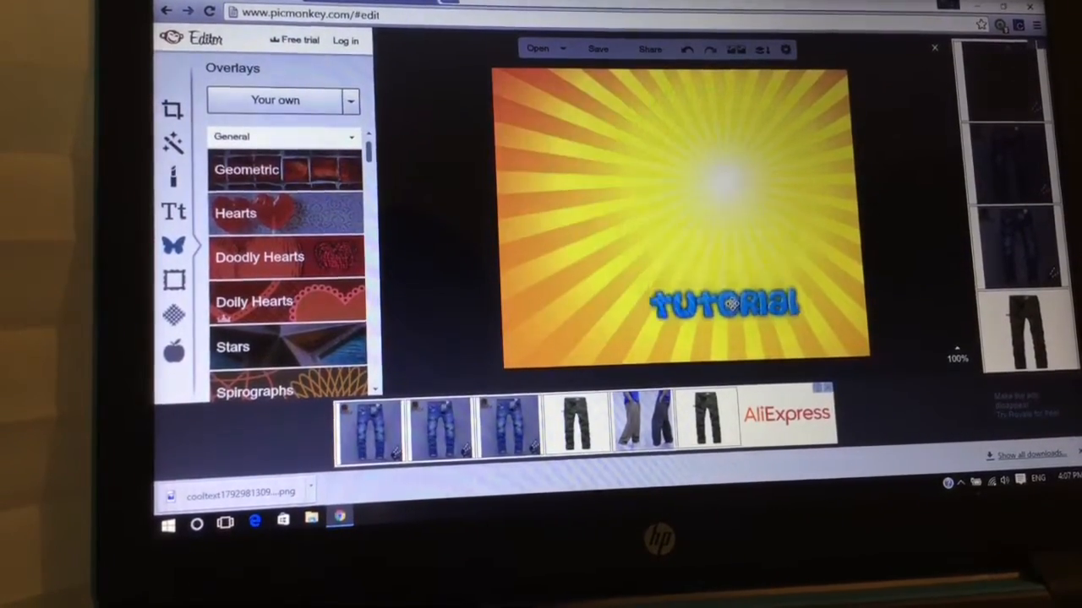
{"action": "left_click", "coordinate": [722, 304]}
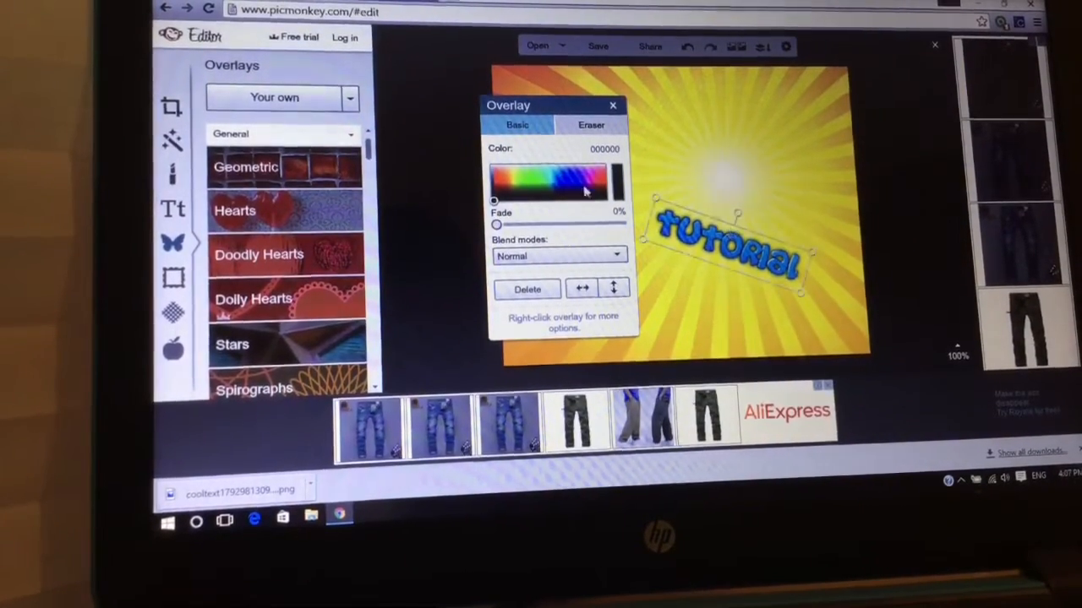
{"action": "left_click", "coordinate": [274, 96]}
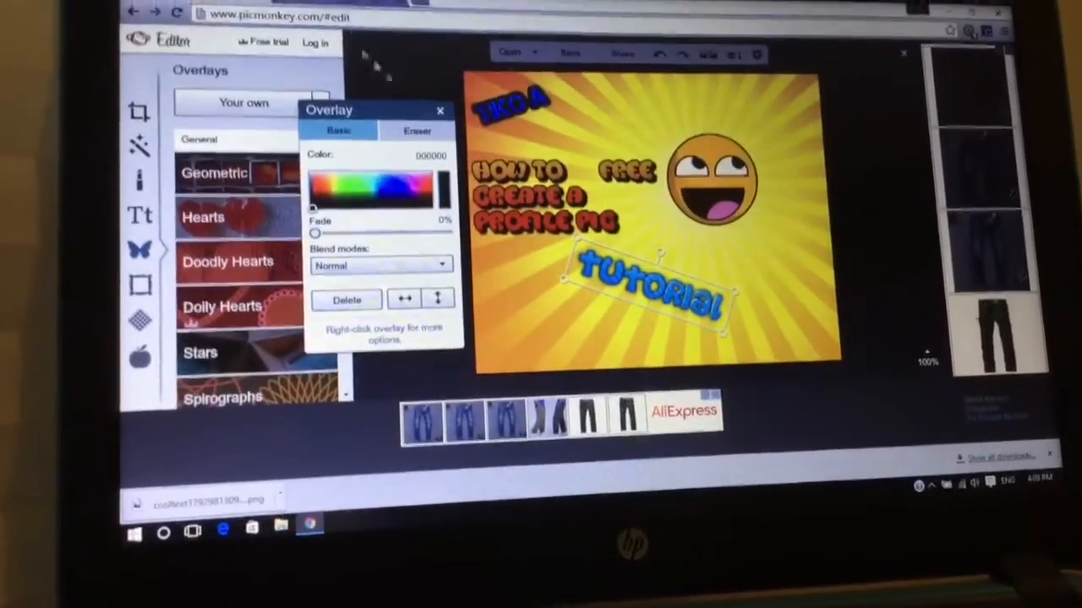
Deselect the tilted tutorial overlay by clicking the dark area outside the image
{"action": "left_click", "coordinate": [440, 109]}
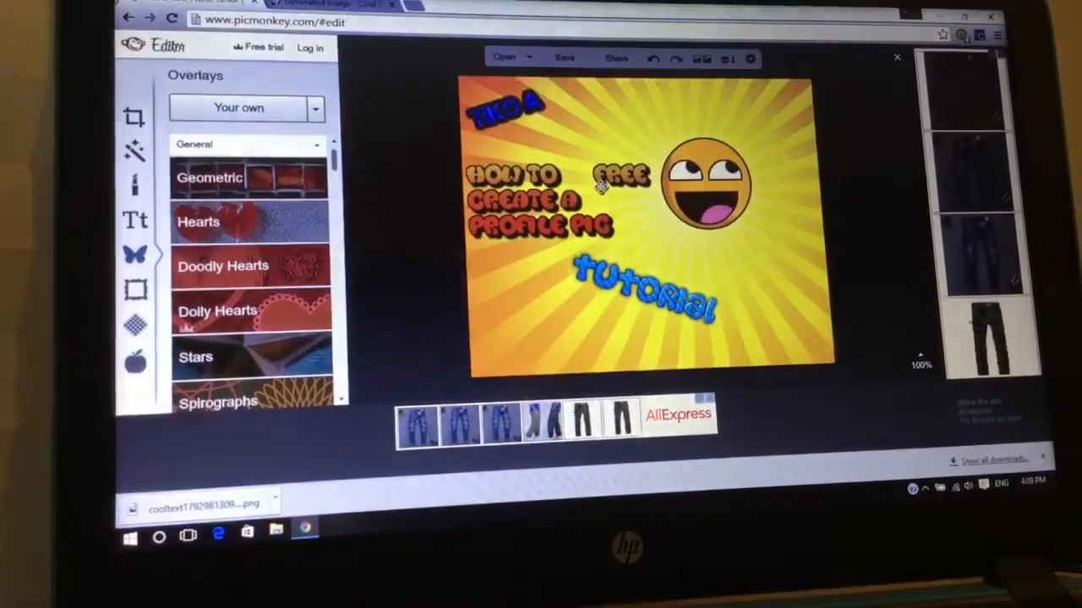